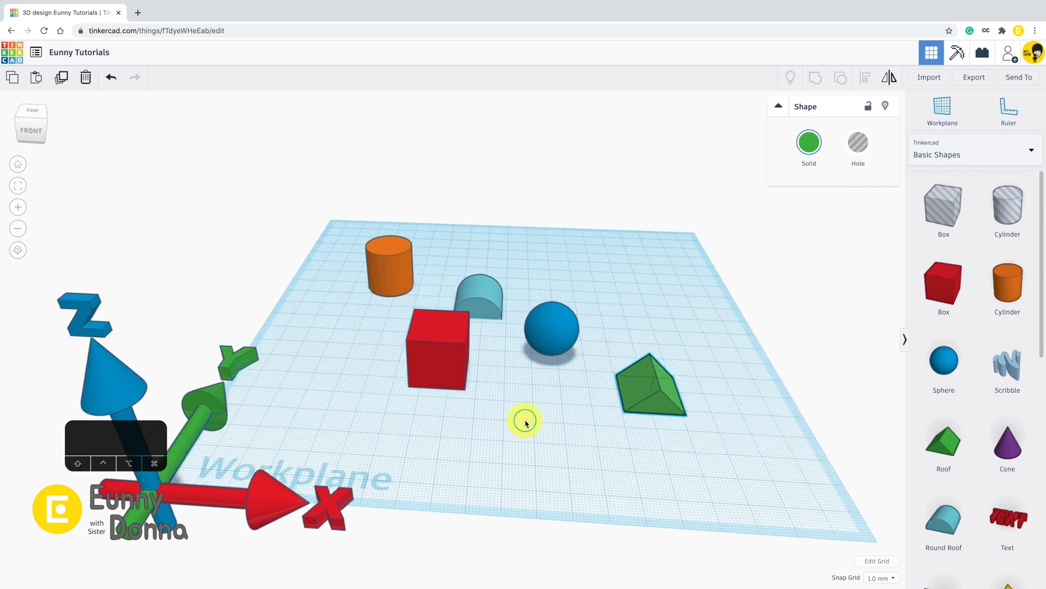
- Select the blue sphere and set the Snap Grid to 5.0 mm steps for nudging
{"action": "left_click", "coordinate": [434, 347]}
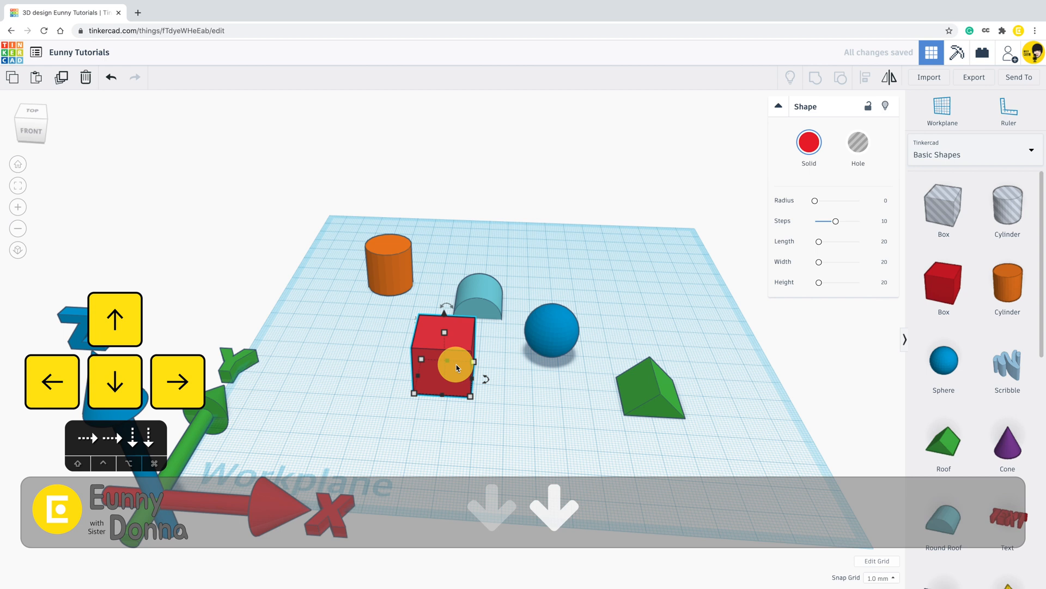
{"action": "left_click", "coordinate": [549, 328]}
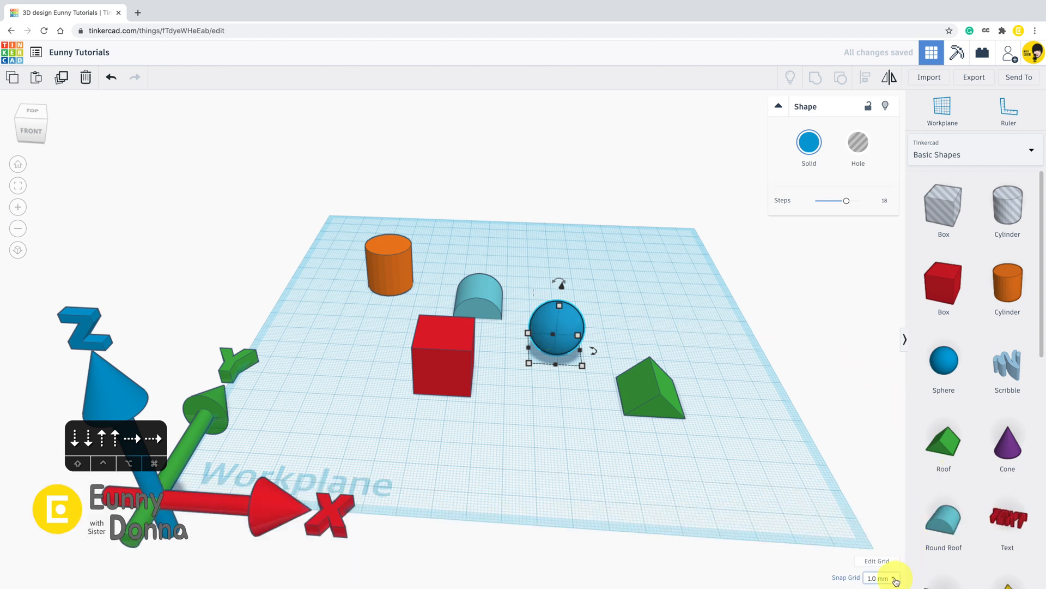
{"action": "left_click", "coordinate": [880, 577]}
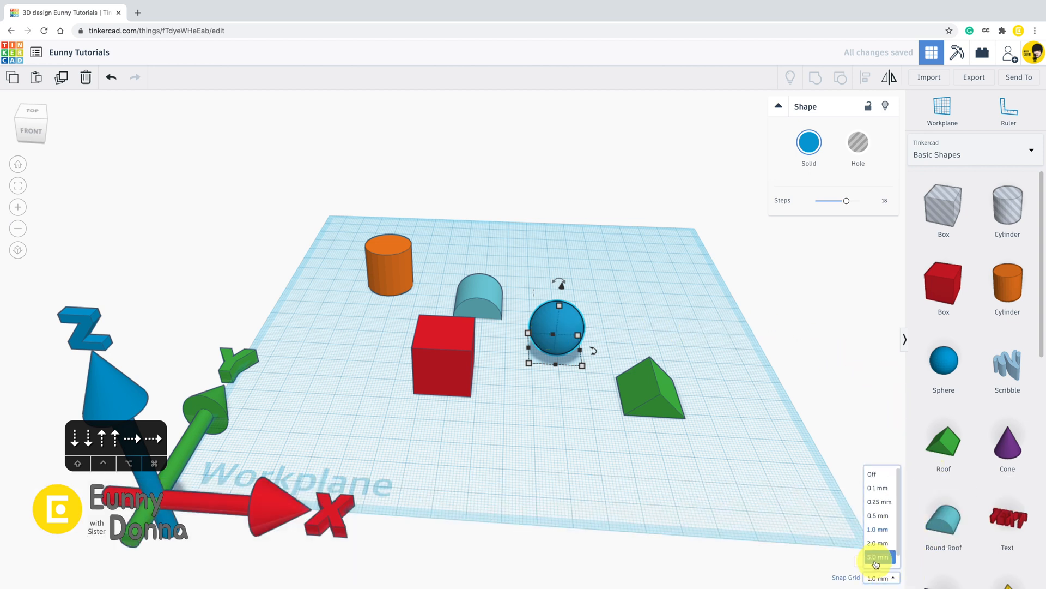
{"action": "left_click", "coordinate": [876, 557]}
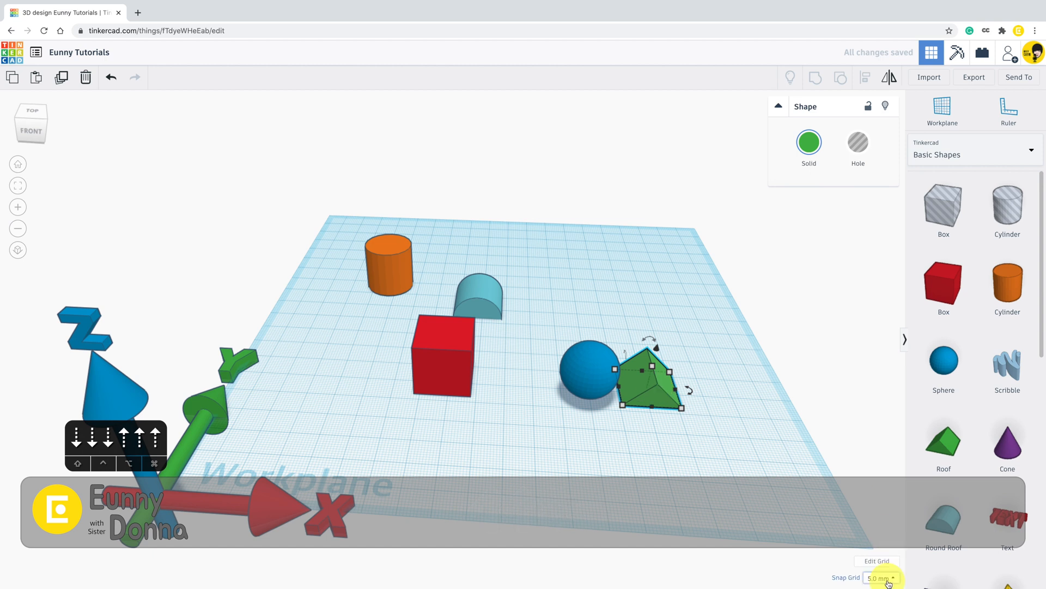
- Try Snap Grid at 1.0 mm, then 0.1 mm, and return it to 1.0 mm
{"action": "left_click", "coordinate": [881, 578]}
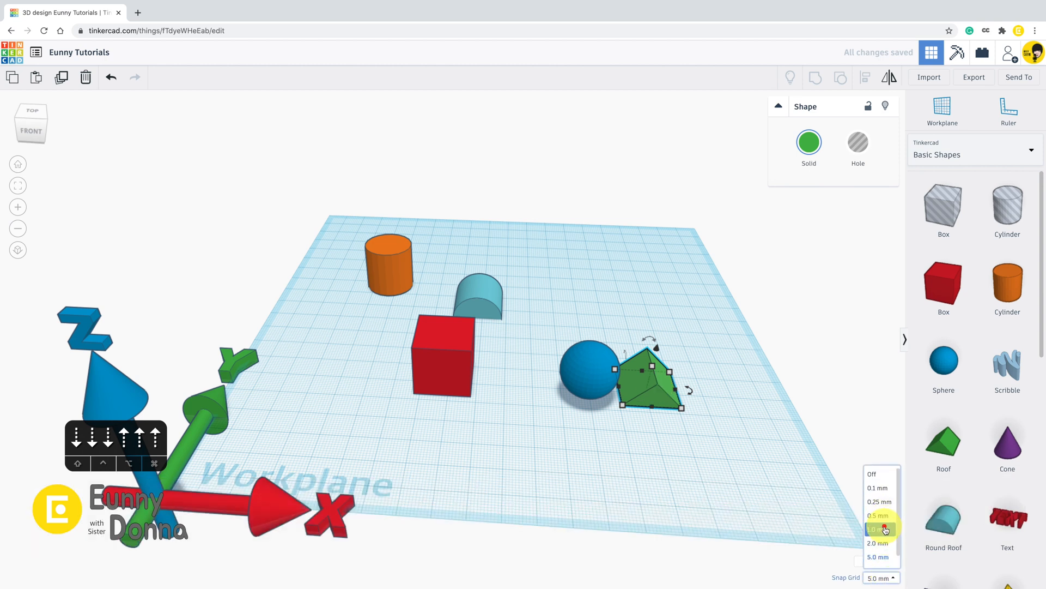
{"action": "left_click", "coordinate": [874, 528]}
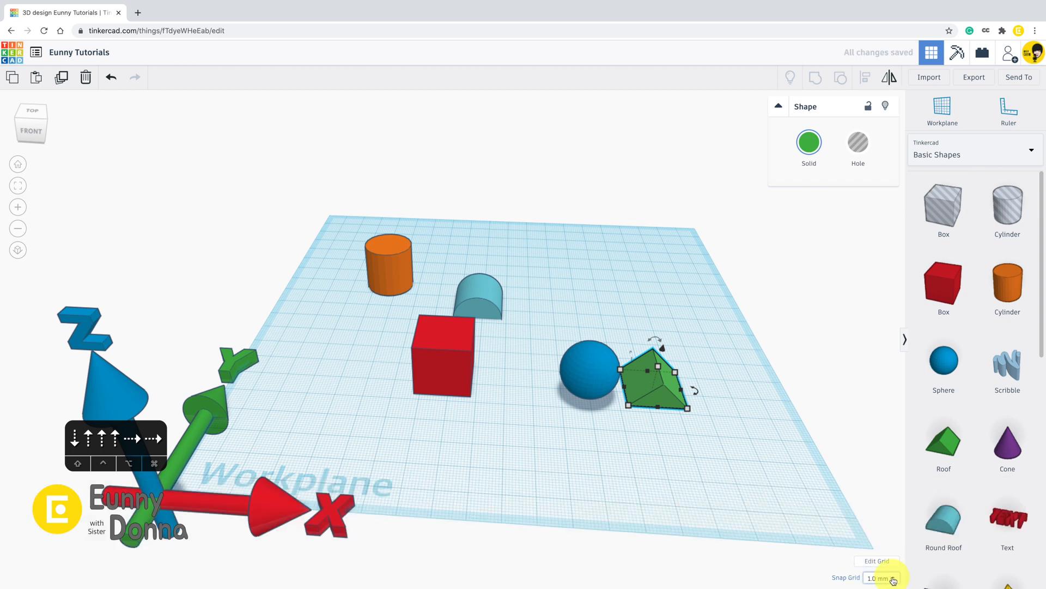
{"action": "left_click", "coordinate": [881, 578]}
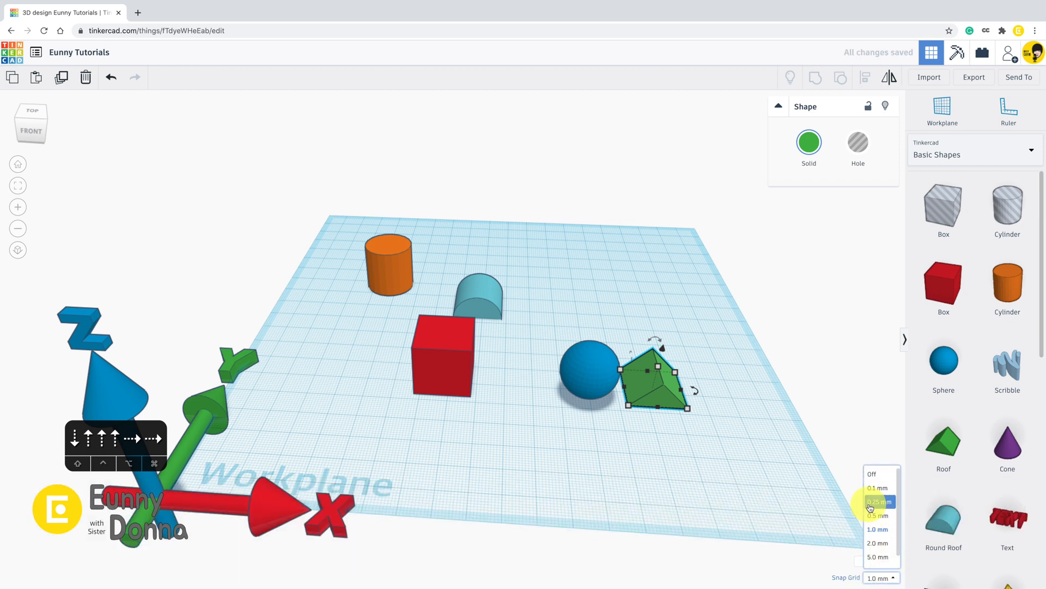
{"action": "left_click", "coordinate": [876, 488]}
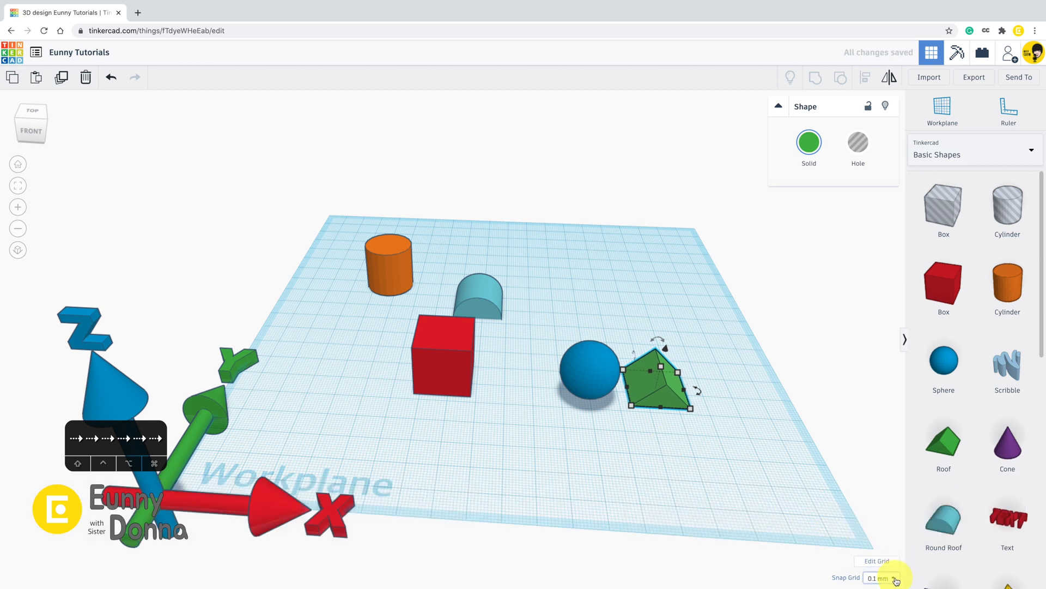
{"action": "left_click", "coordinate": [880, 578]}
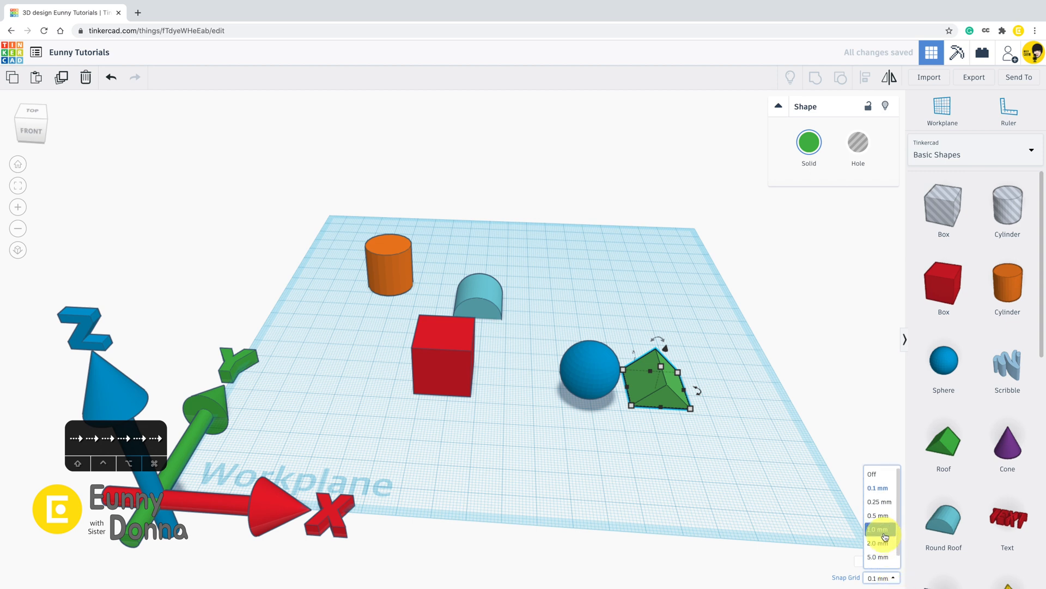
{"action": "left_click", "coordinate": [879, 530]}
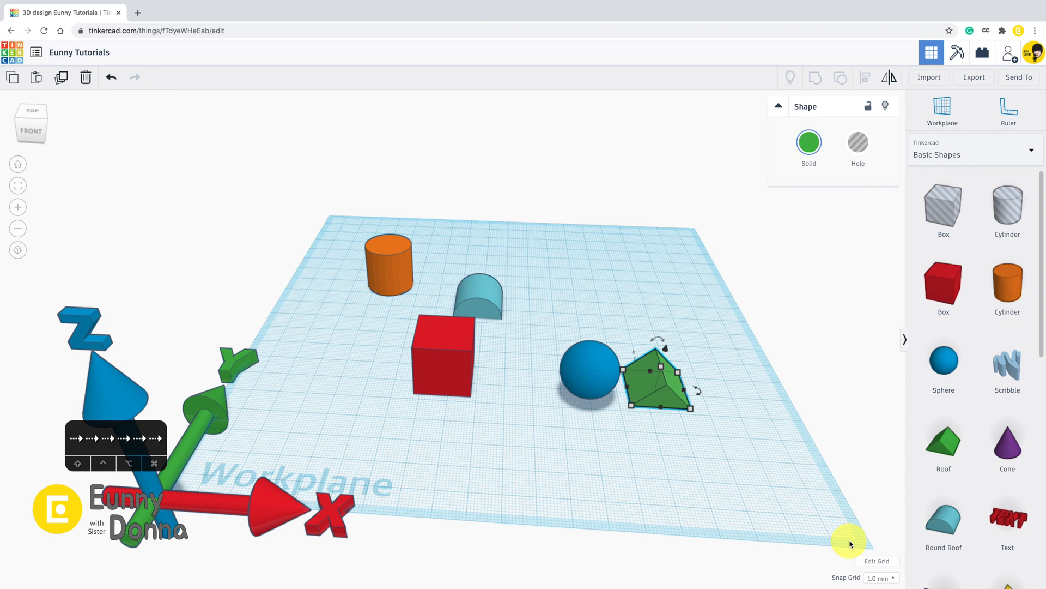
{"action": "mouse_move", "coordinate": [876, 557]}
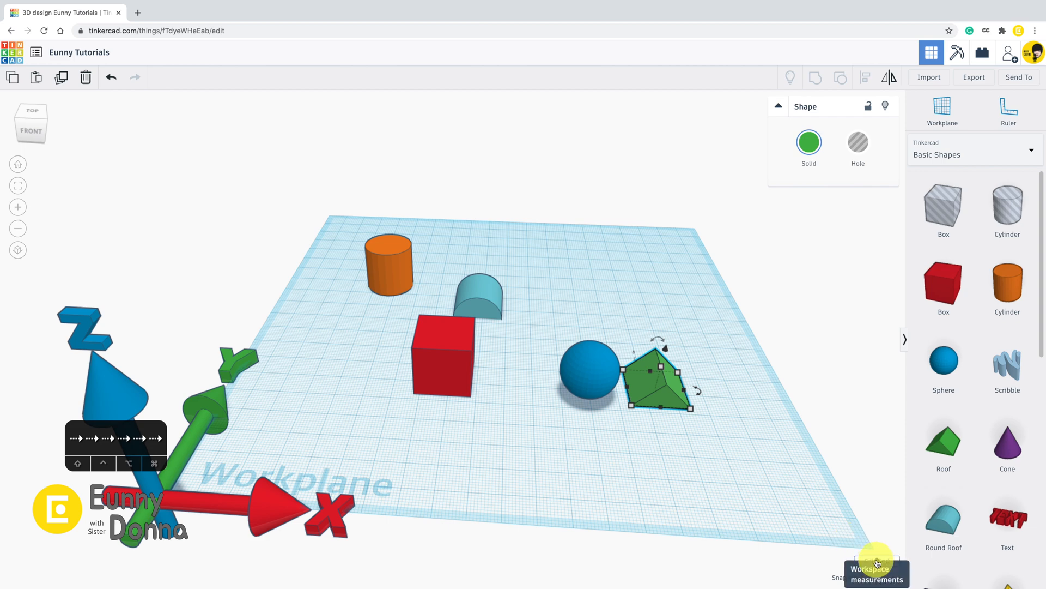
{"action": "left_click", "coordinate": [876, 566]}
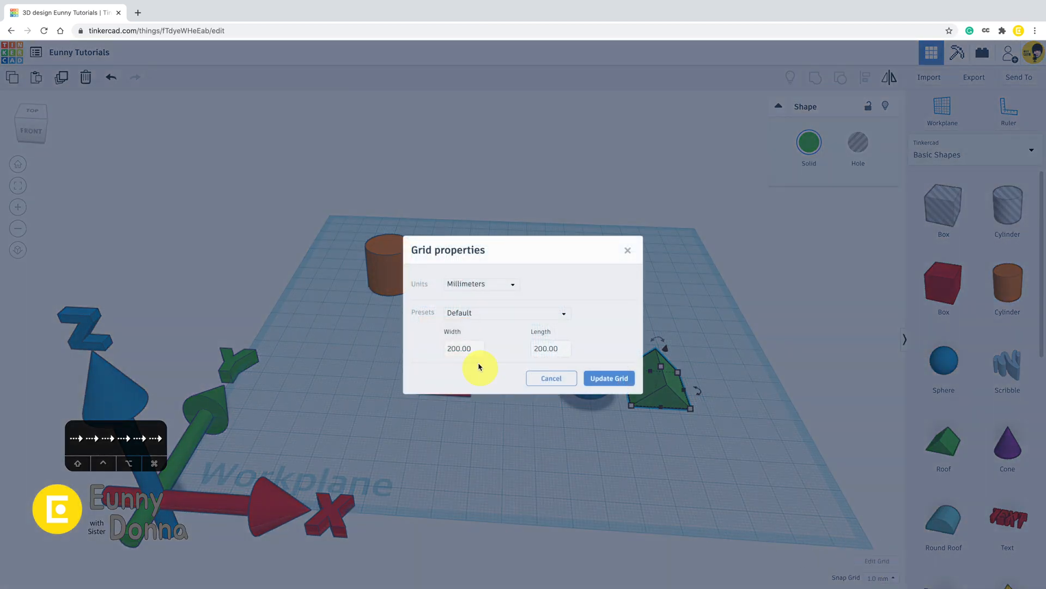
{"action": "left_click", "coordinate": [463, 348]}
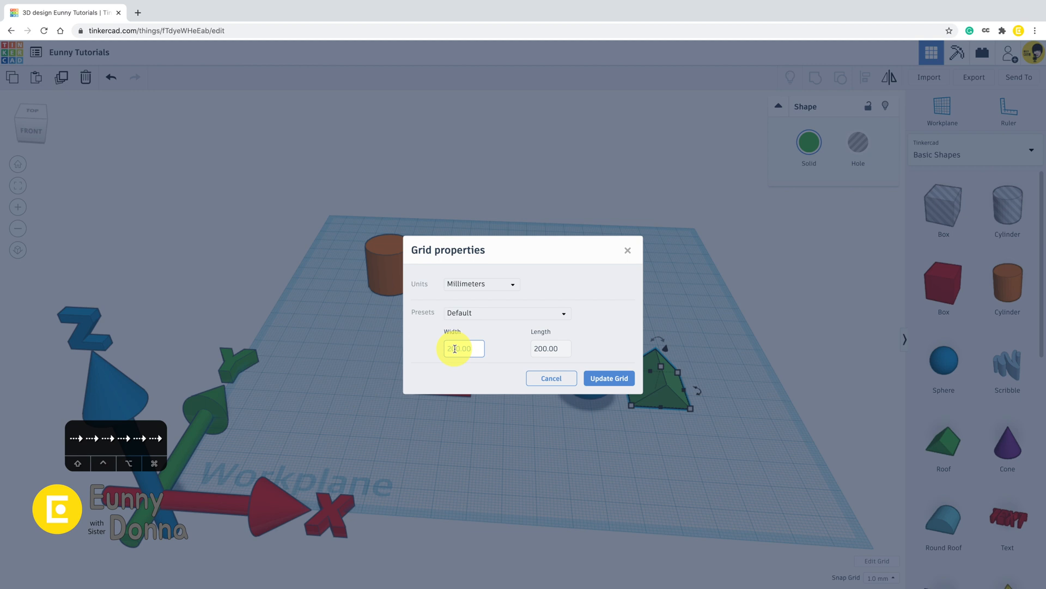
{"action": "left_click", "coordinate": [549, 348]}
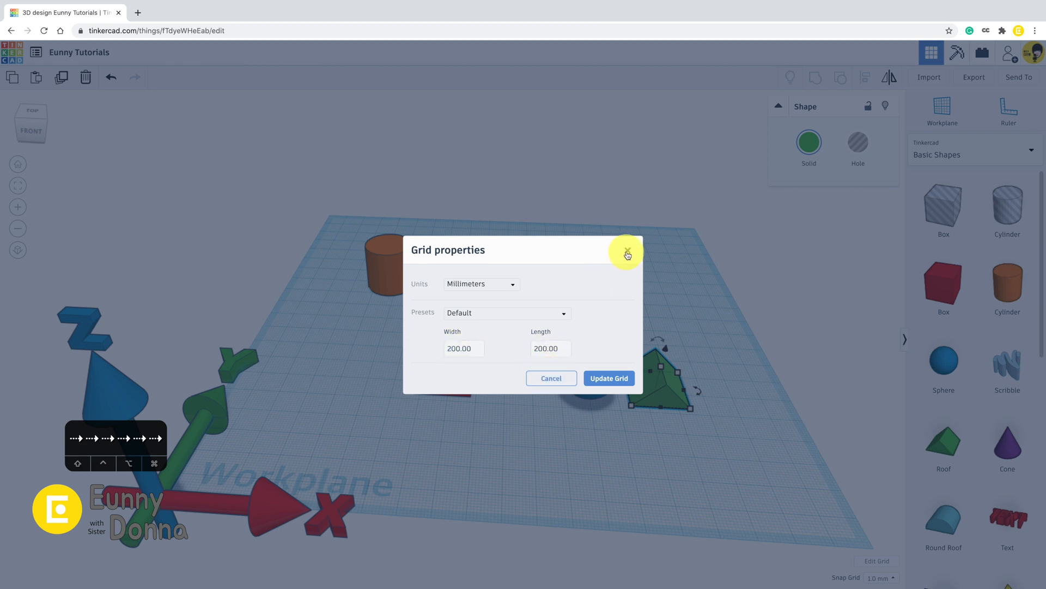
{"action": "left_click", "coordinate": [625, 254]}
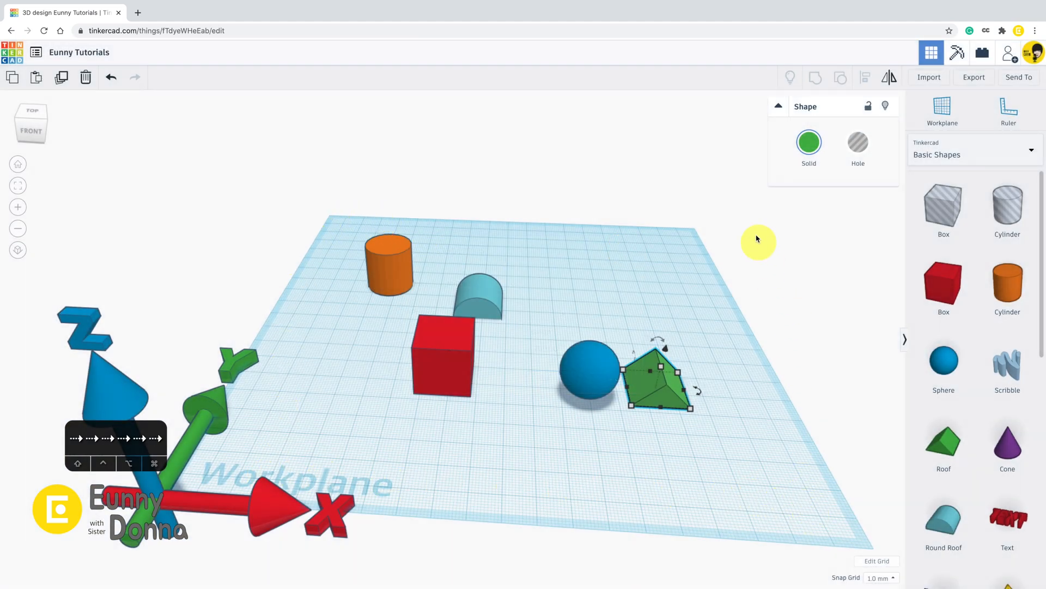
{"action": "mouse_move", "coordinate": [675, 493]}
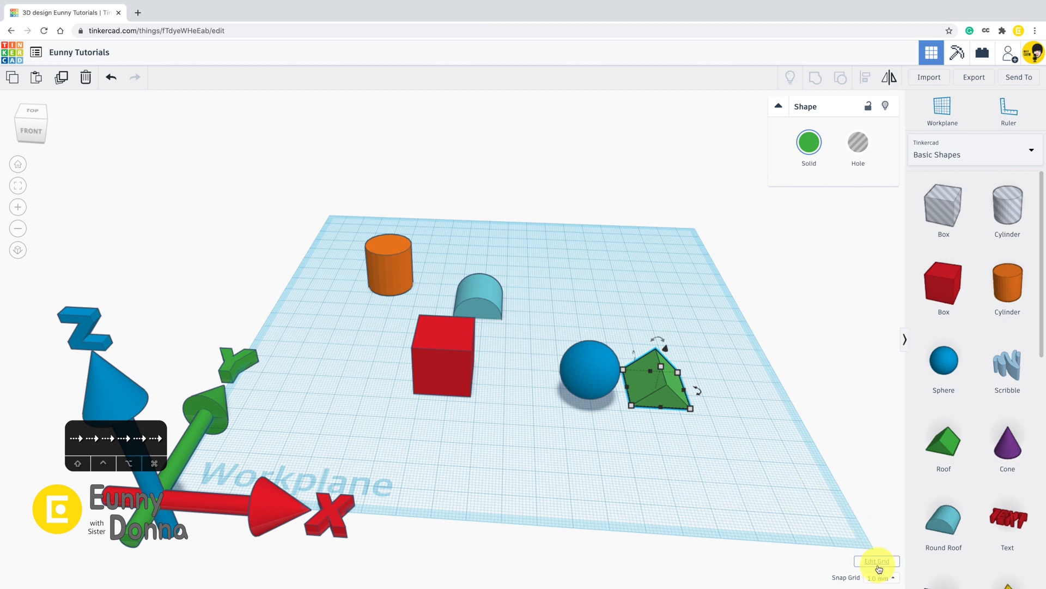
{"action": "left_click", "coordinate": [876, 561]}
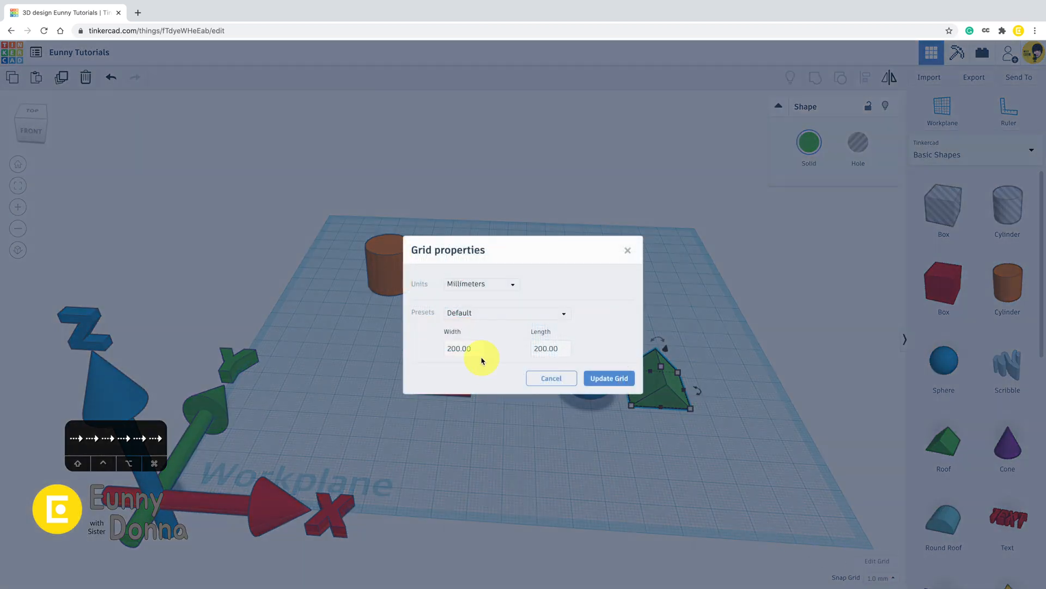
{"action": "left_click", "coordinate": [480, 283]}
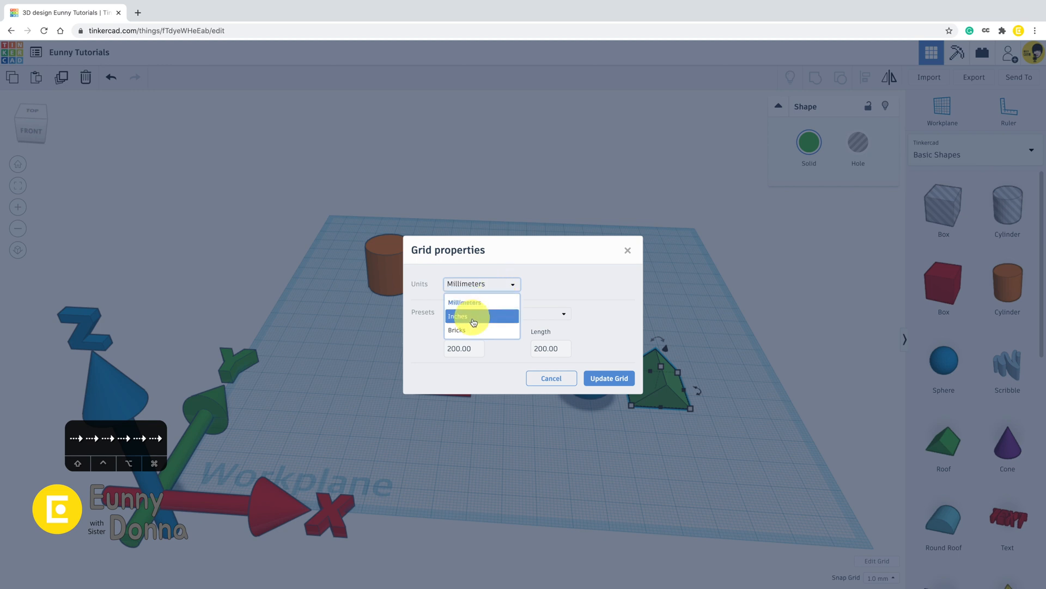
{"action": "left_click", "coordinate": [459, 316]}
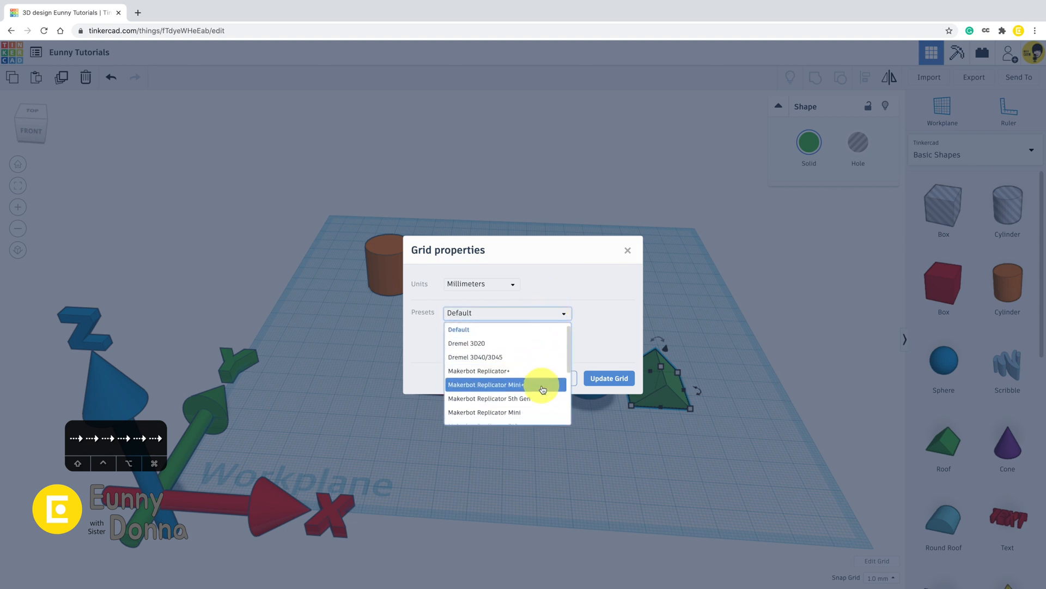
{"action": "scroll", "scroll_direction": "down", "scroll_amount": 3}
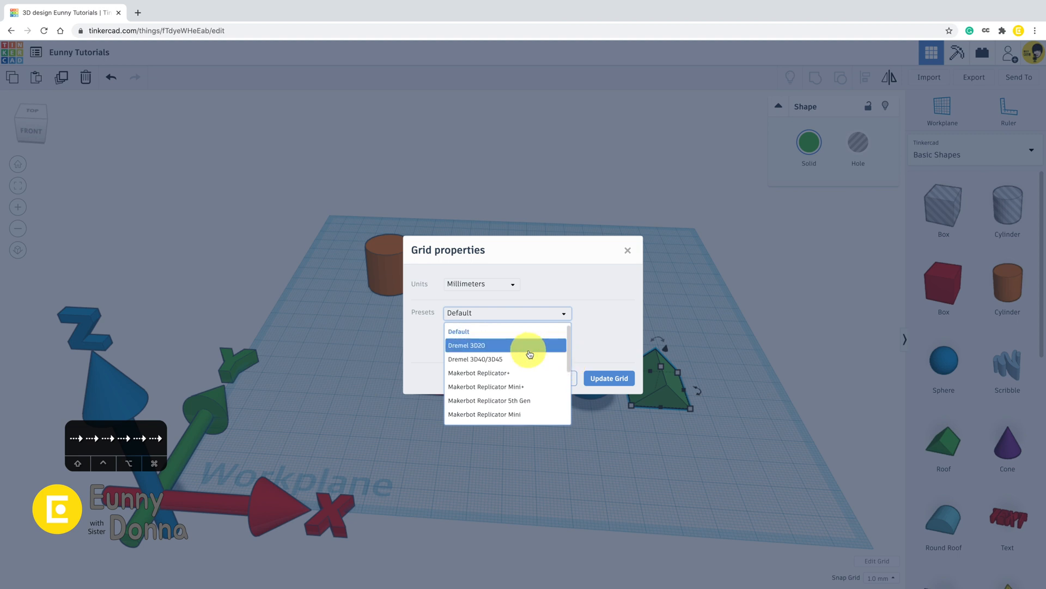
{"action": "left_click", "coordinate": [457, 331]}
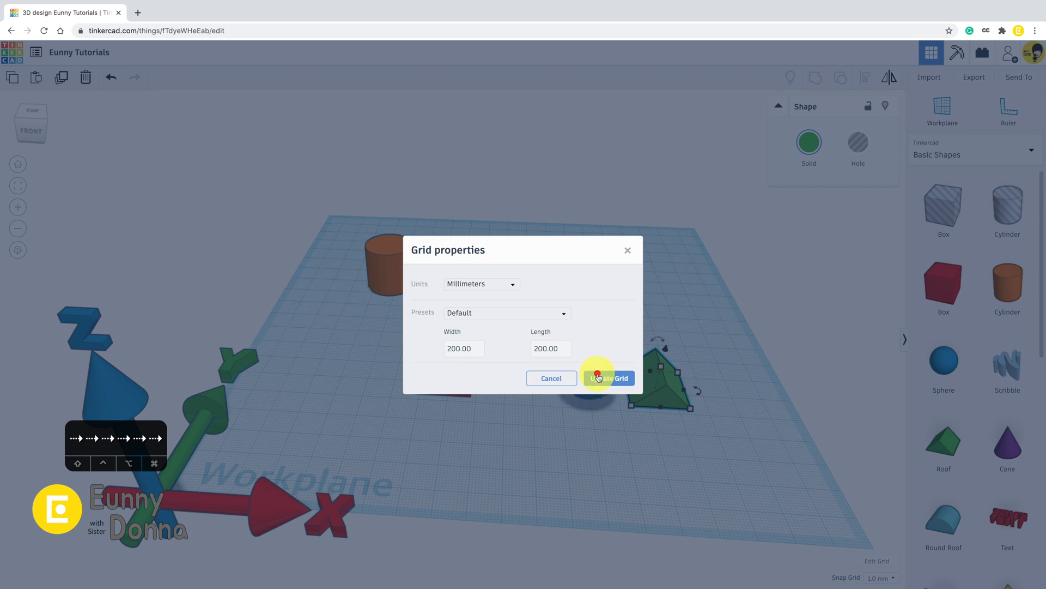
{"action": "left_click", "coordinate": [608, 378]}
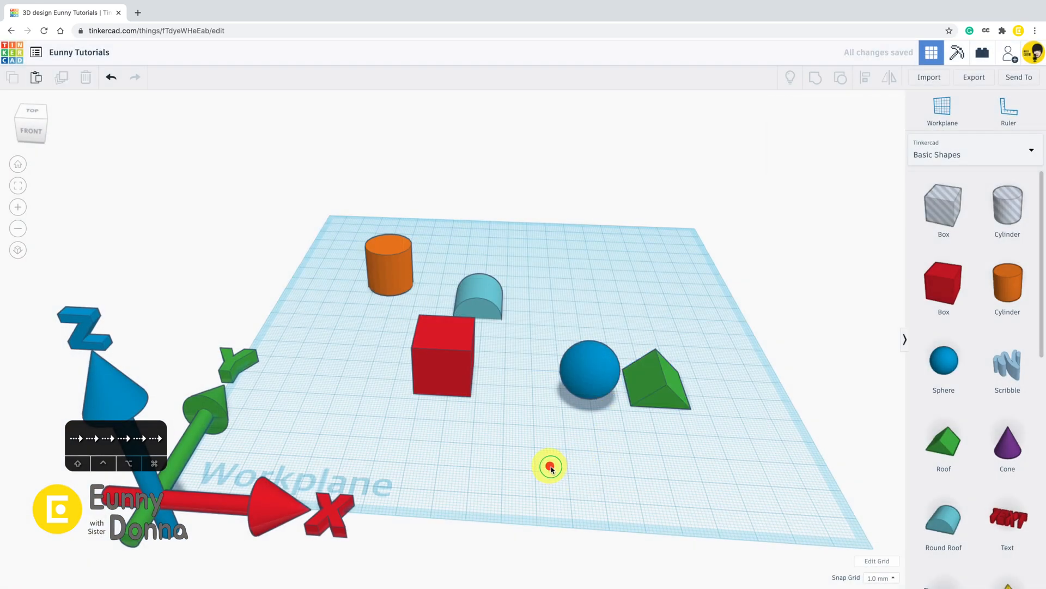
- Delete the red box and the green roof from the workplane
{"action": "left_click", "coordinate": [440, 353]}
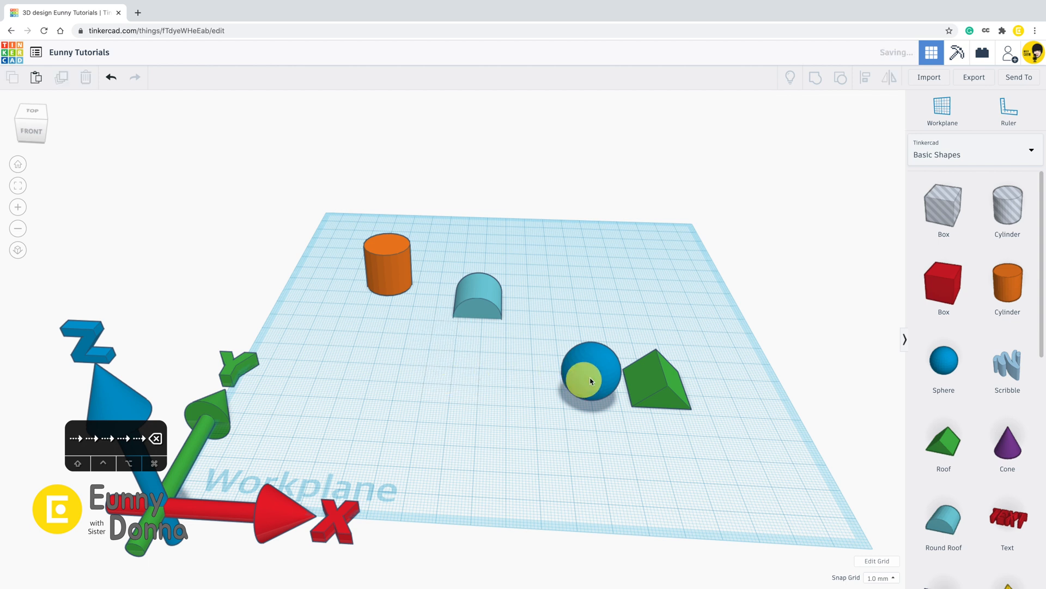
{"action": "left_click", "coordinate": [657, 383]}
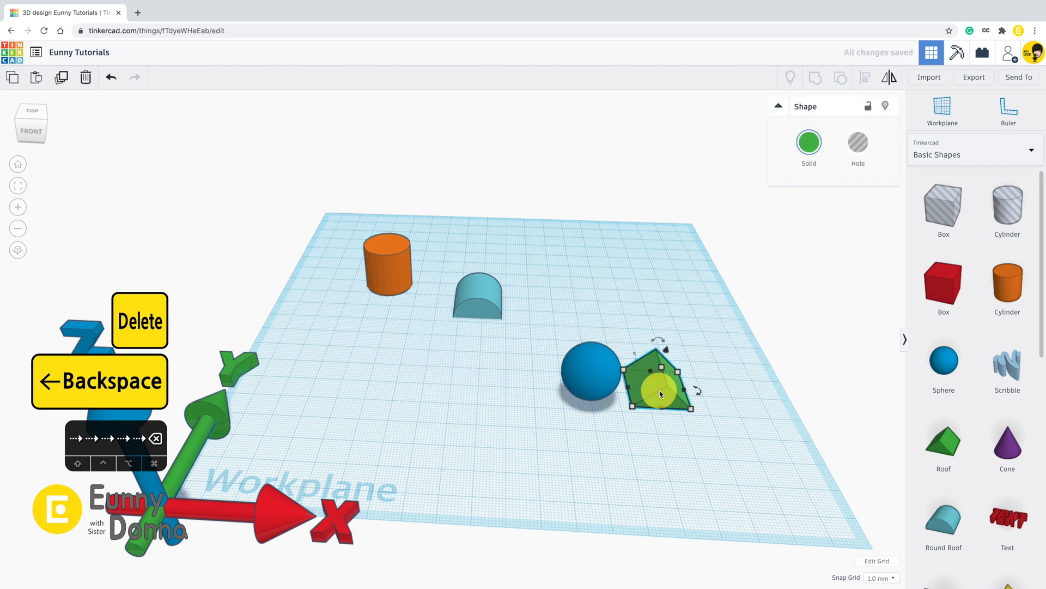
{"action": "key", "text": "Delete"}
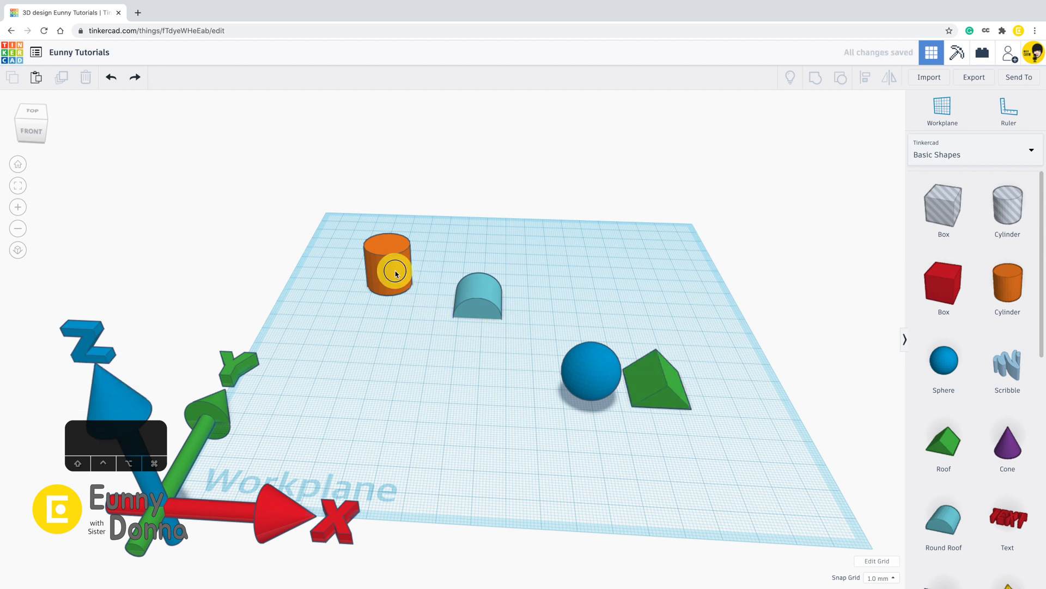
- Delete the orange cylinder, restore it with Undo, and reselect it
{"action": "key", "text": "delete"}
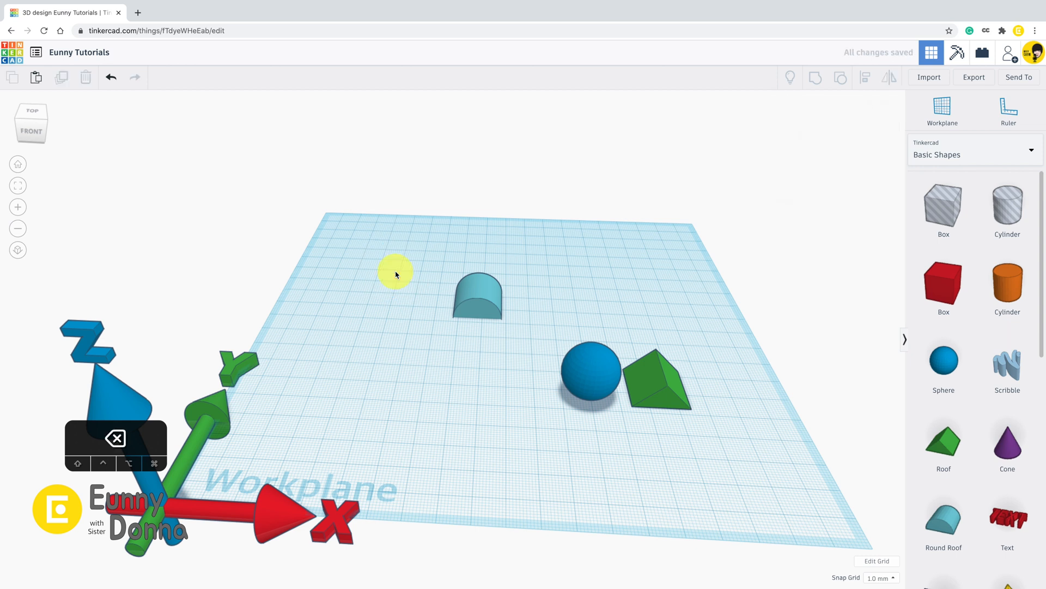
{"action": "key", "text": "ctrl+z"}
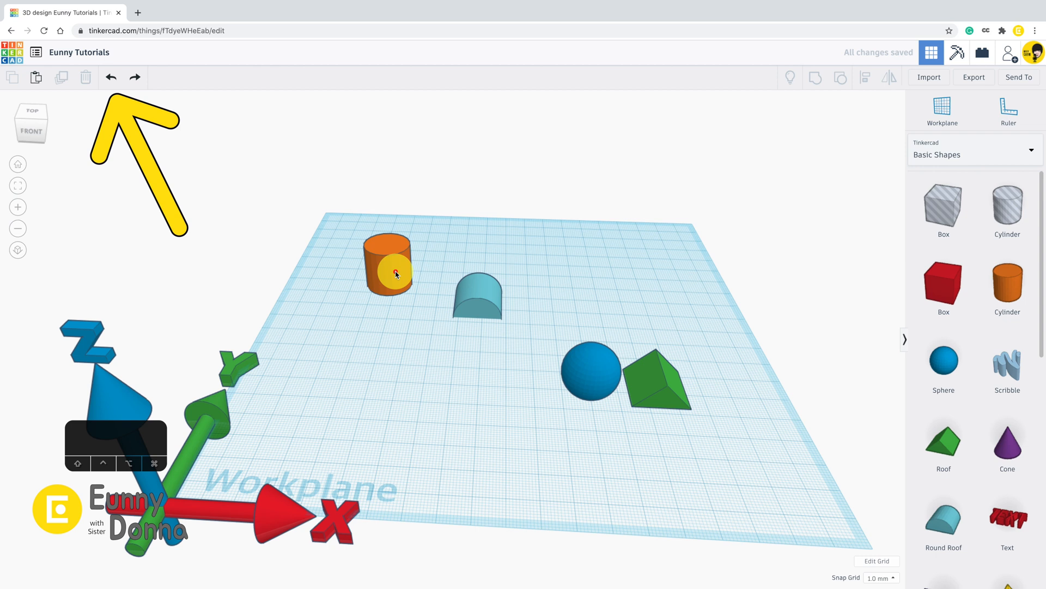
{"action": "left_click", "coordinate": [389, 262]}
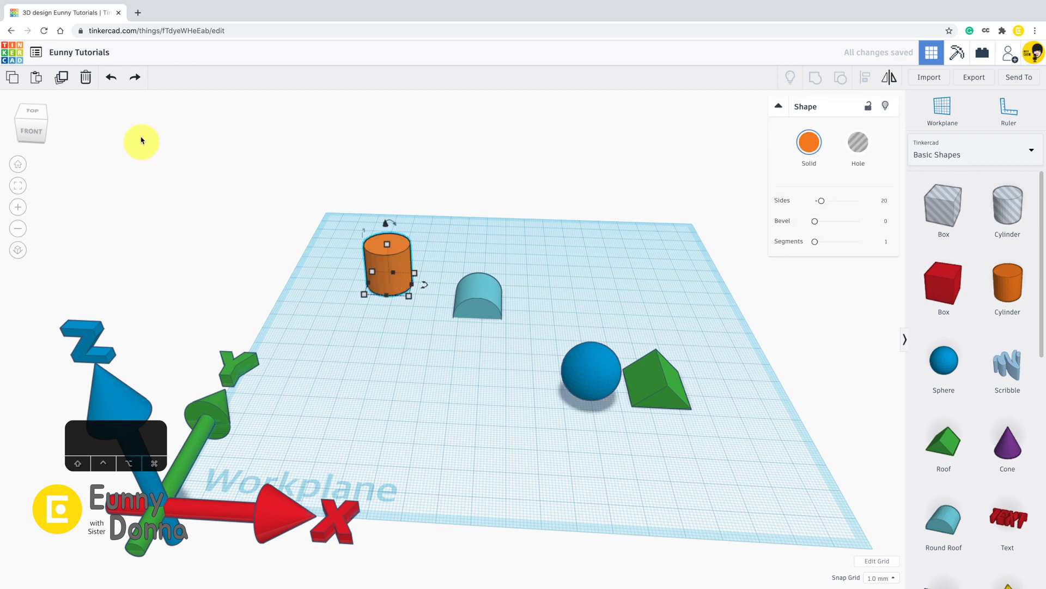